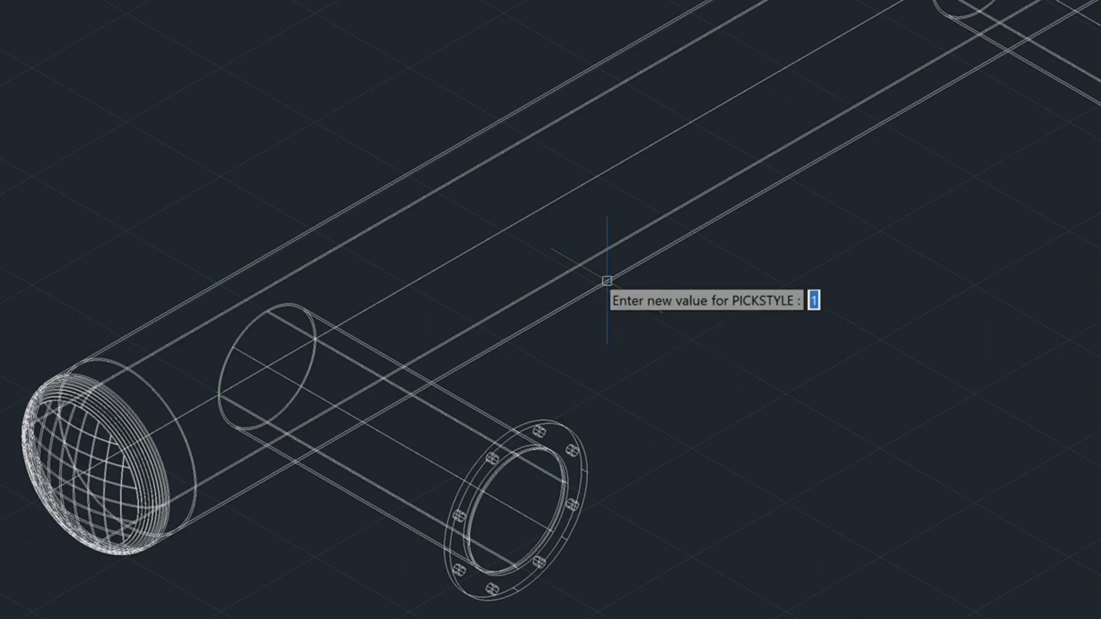
- Set PICKSTYLE to 0 so clicks select individual objects rather than groups
text(0)
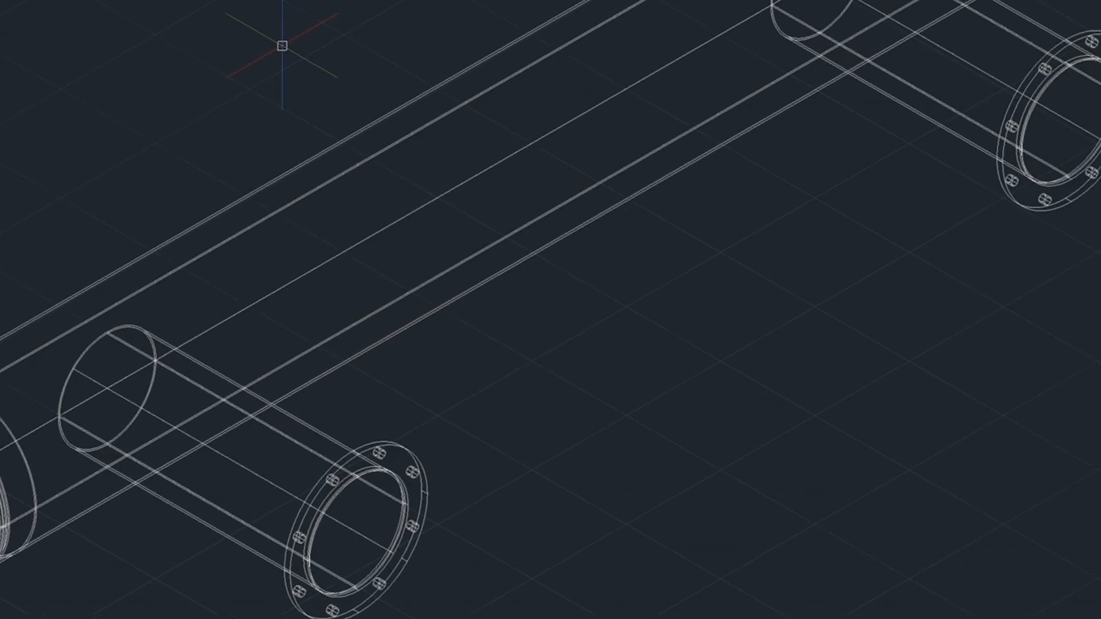
- Convert the main pipe into a surface with CONVTOSURFACE
text(con)
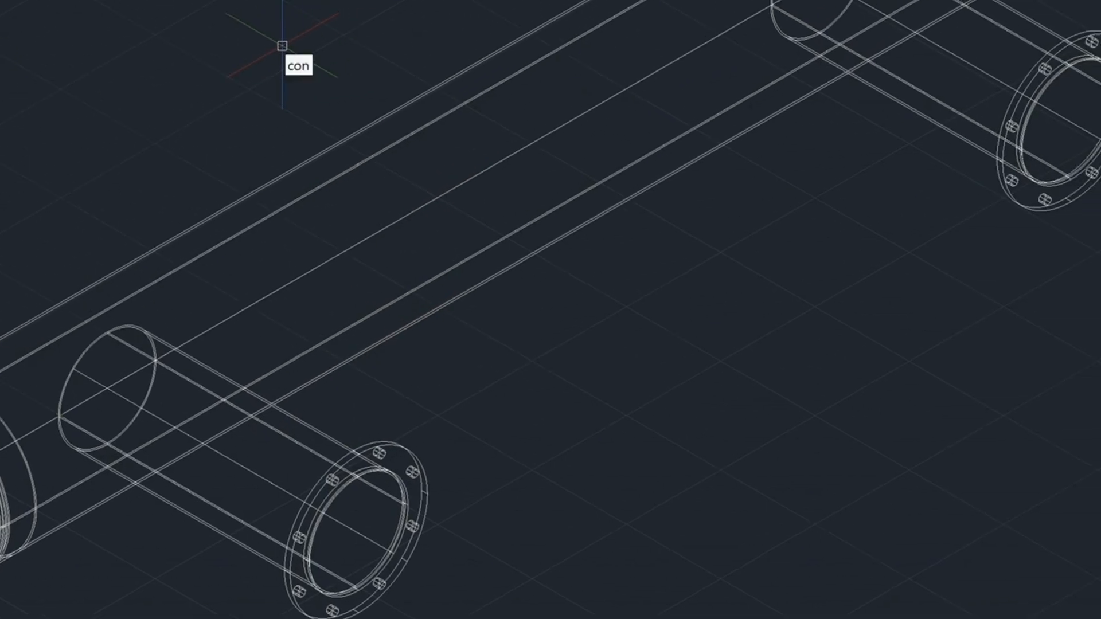
text(VTOSURFACE)
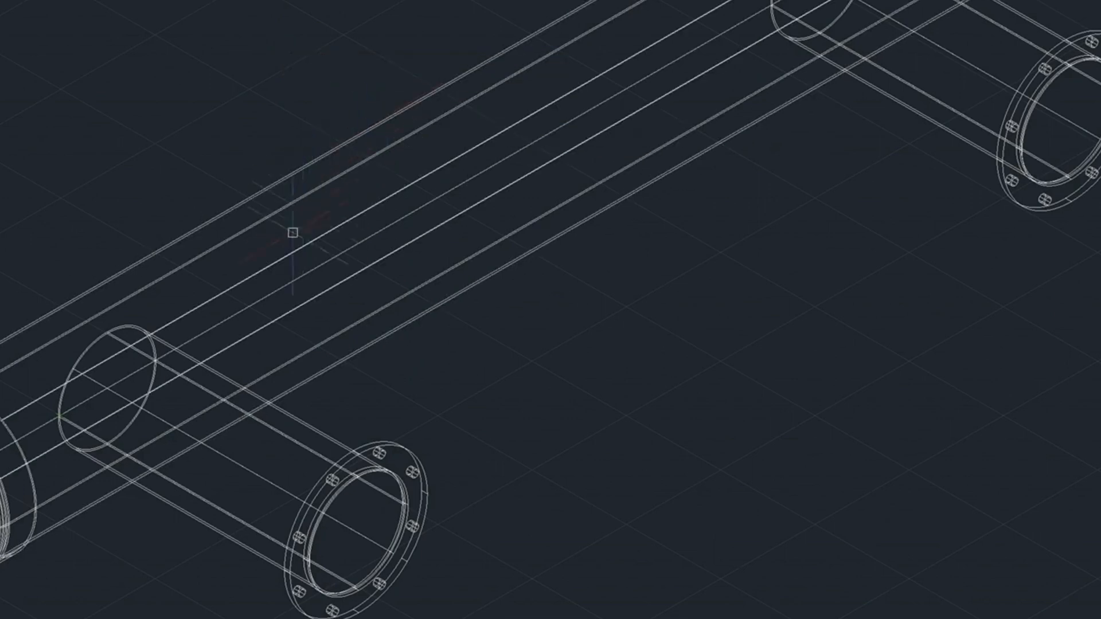
mouse_move(196, 314)
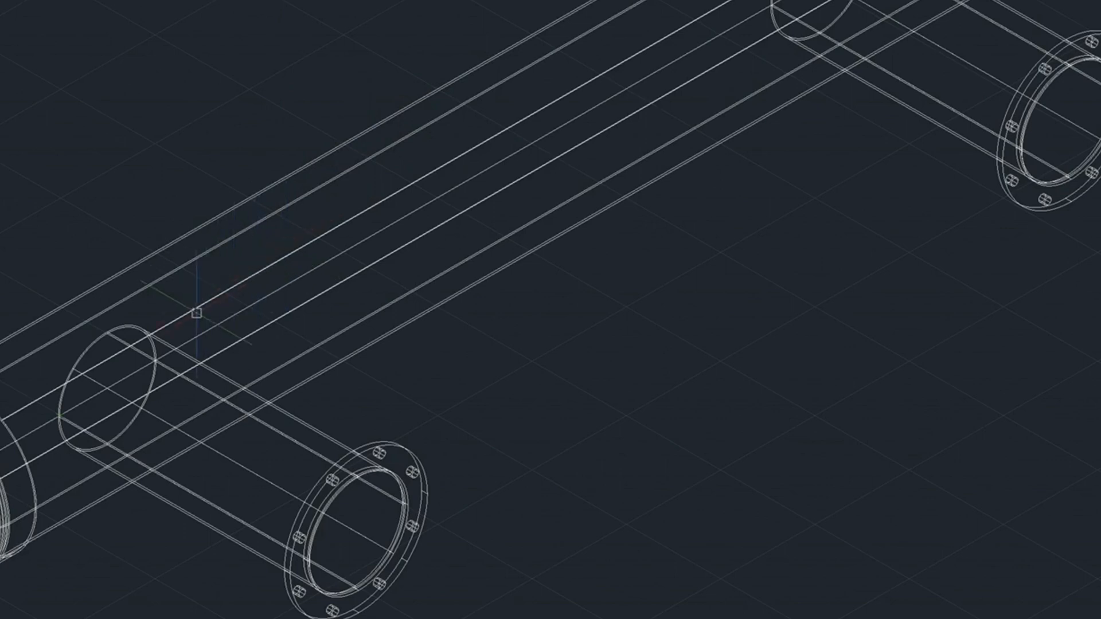
- Start SLICE on the branch pipe and flange, choosing the surface option
text(SLICE)
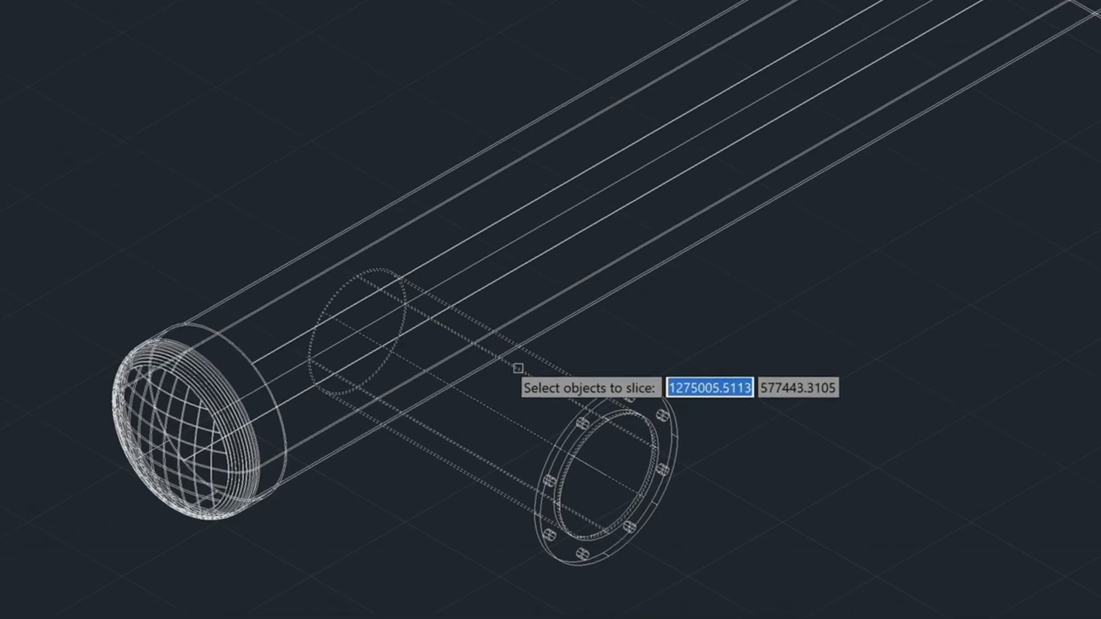
mouse_move(535, 369)
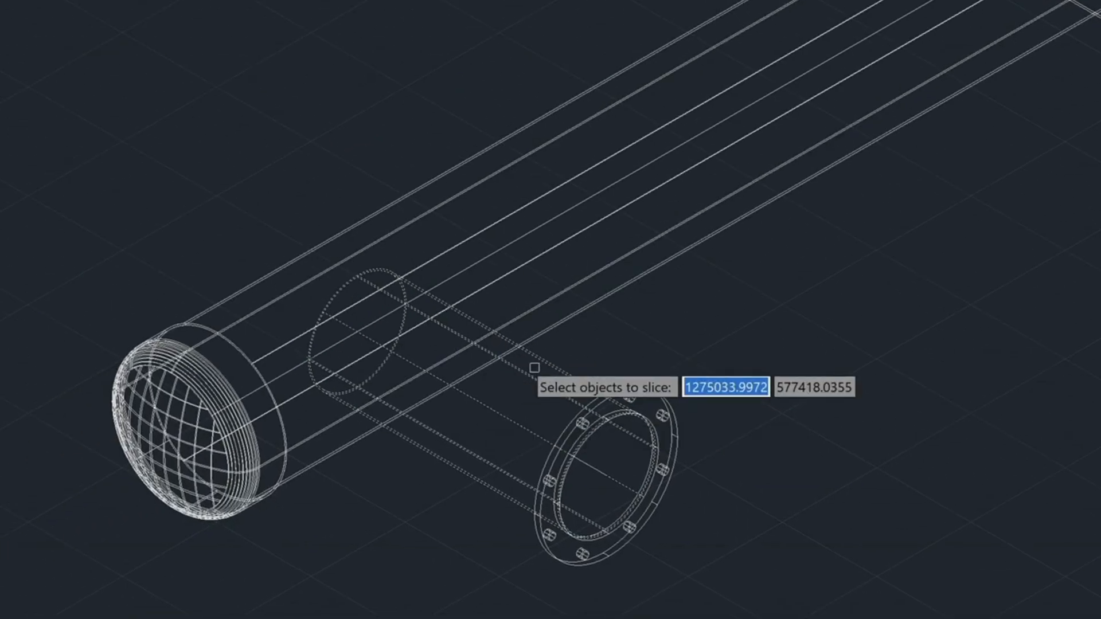
text(1)
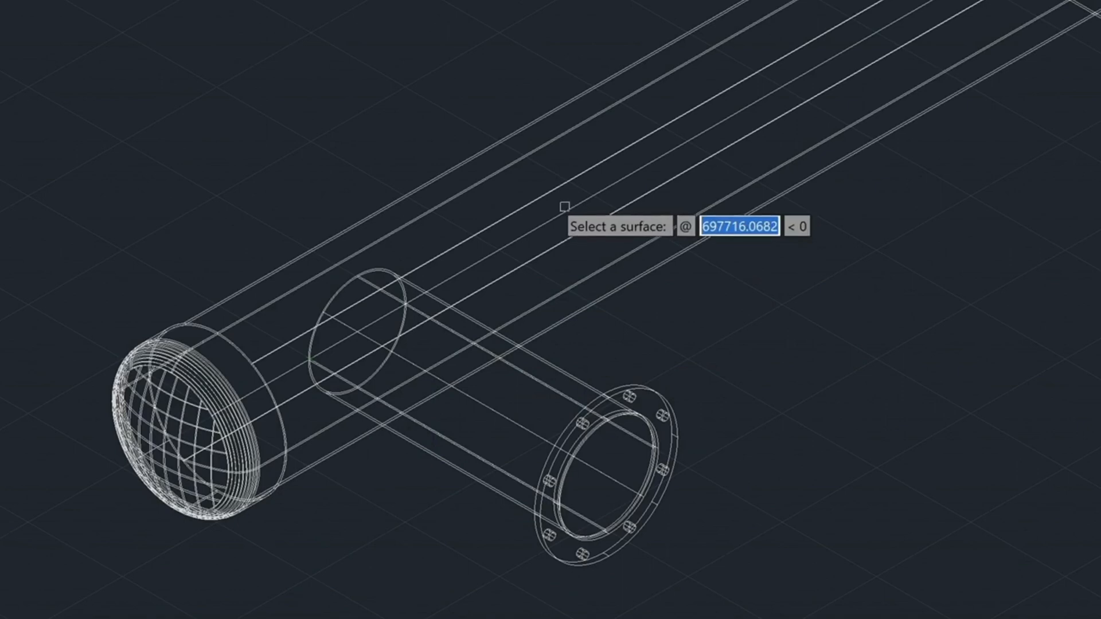
- Slice the branch pipe along the main pipe's surface, leaving a saddle-shaped end
click(547, 196)
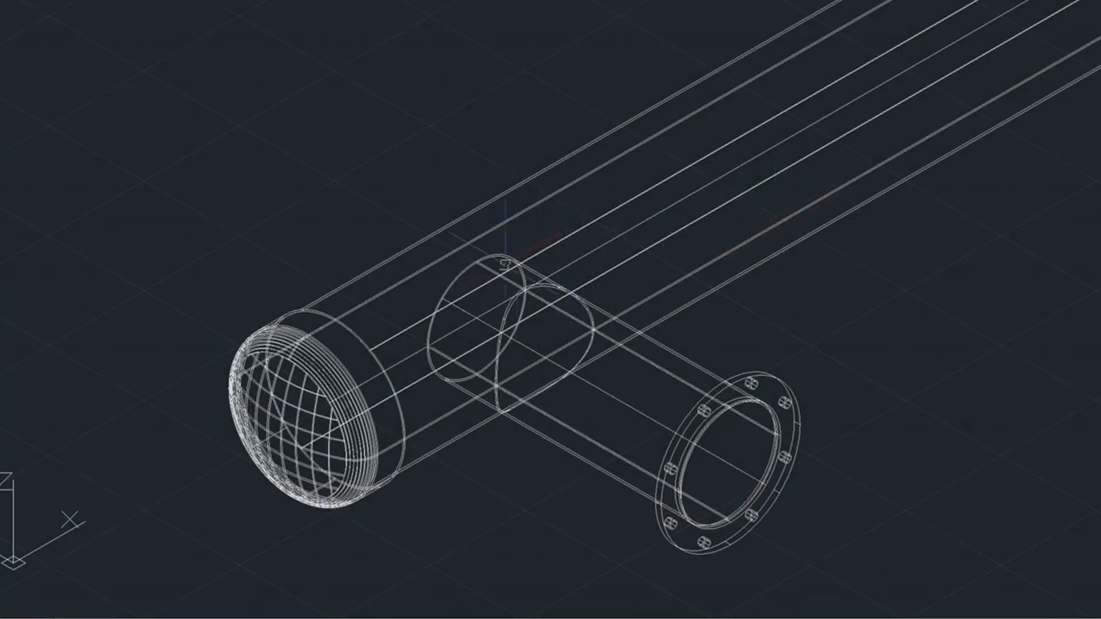
- Select the cut-off branch end inside the main pipe and start ERASE
click(505, 309)
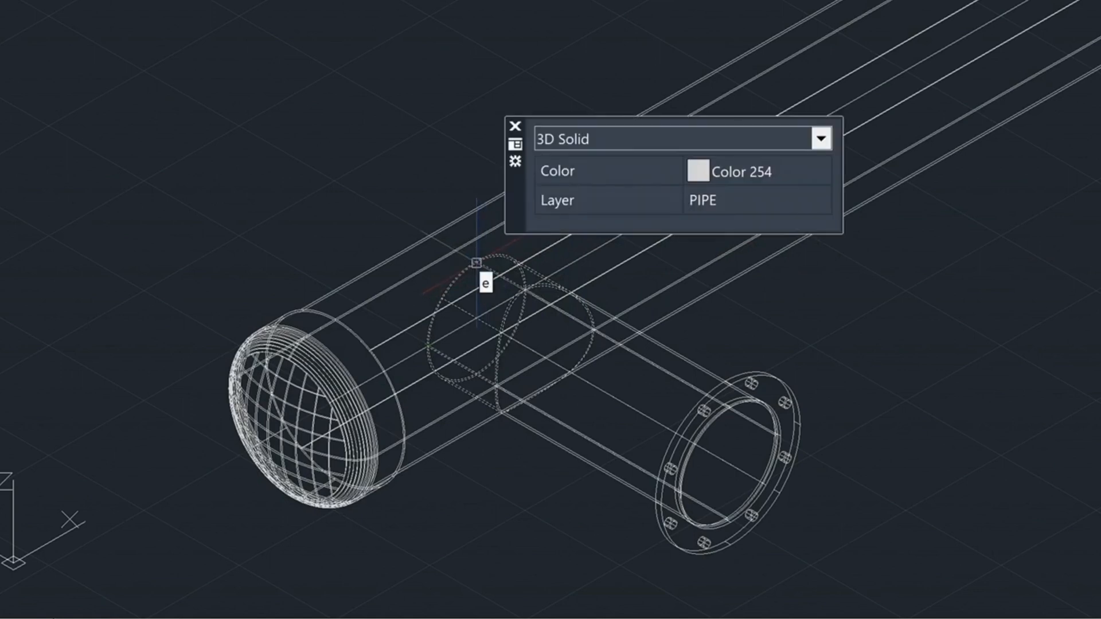
text(E)
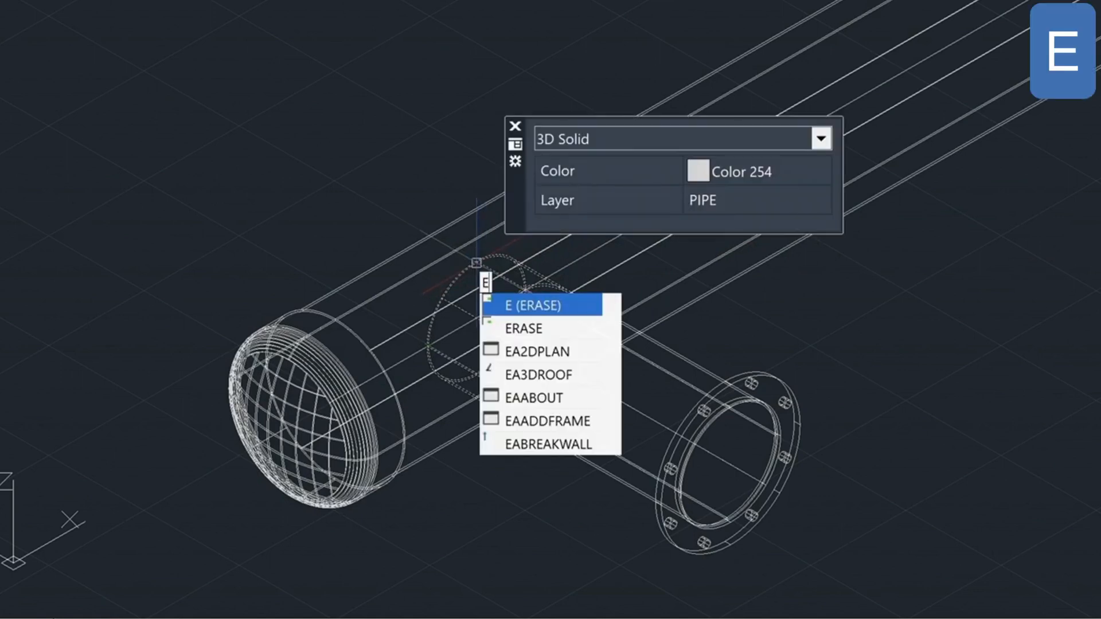